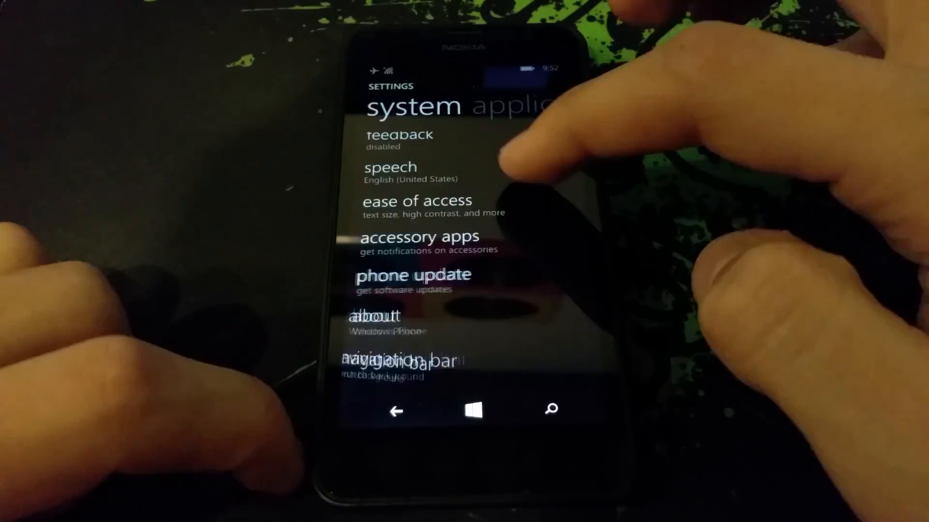
Step: Browse the Settings categories, return to the main list, and open Extras
click(414, 275)
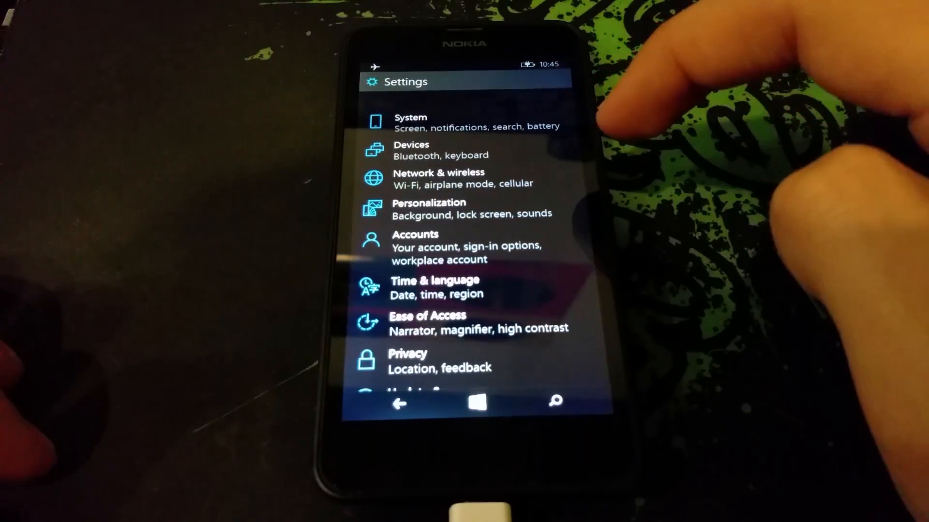
scroll(down, 3)
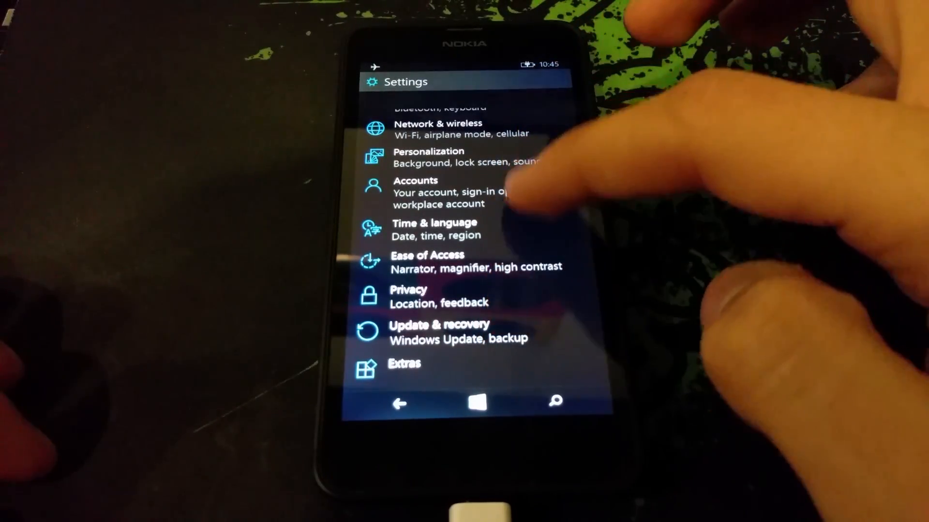
scroll(down, 3)
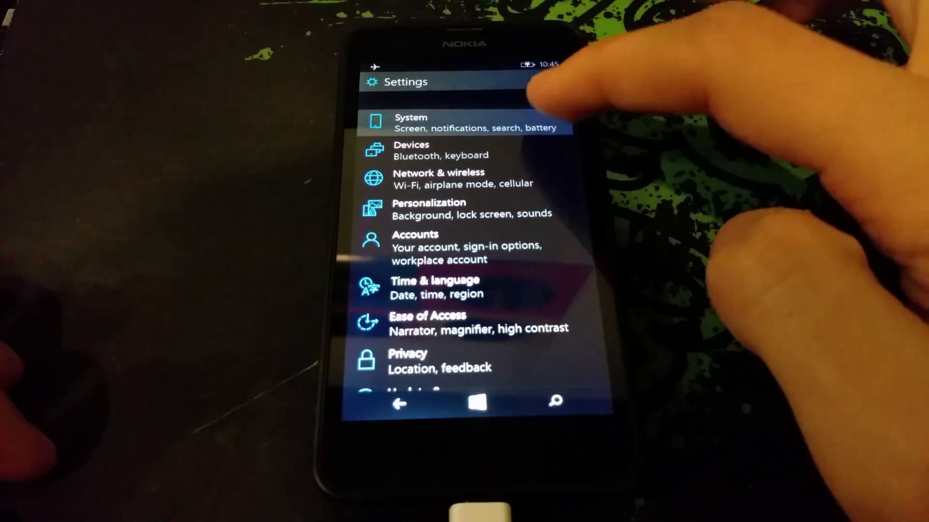
click(462, 124)
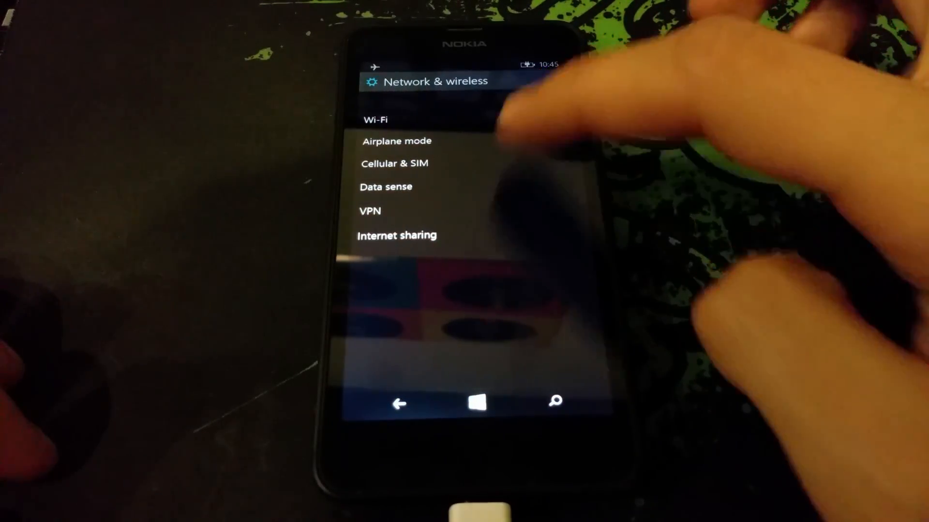
click(398, 404)
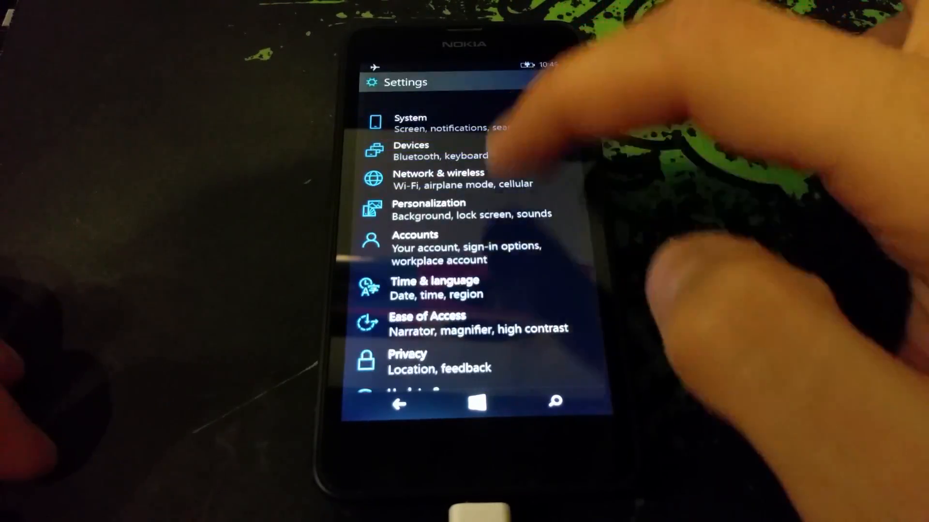
scroll(up, 3)
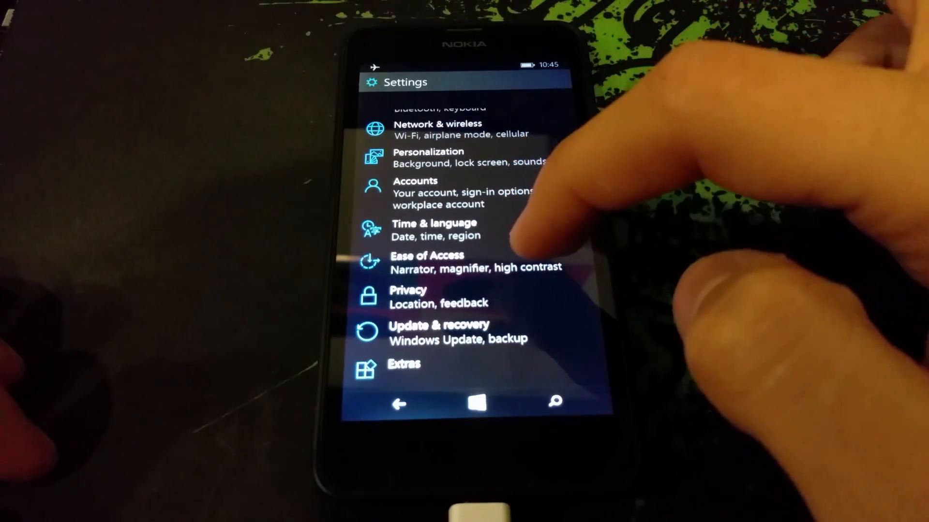
click(437, 332)
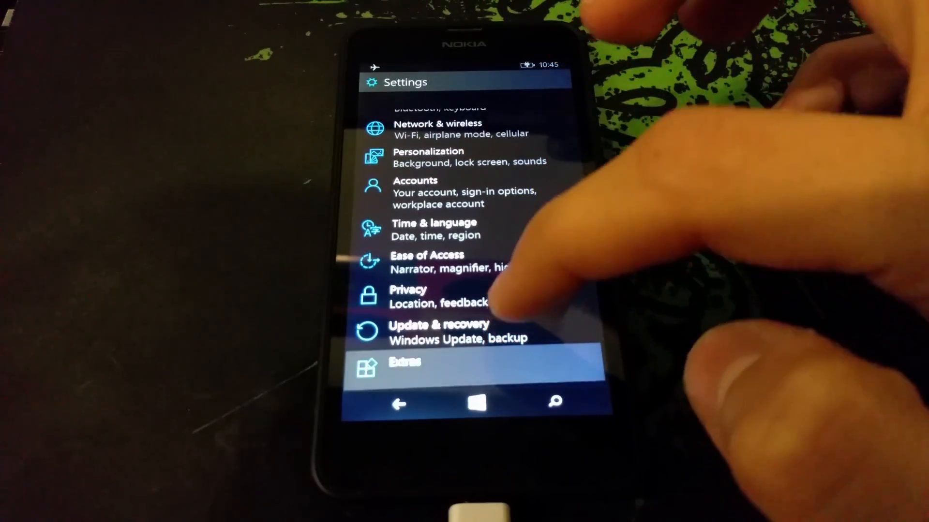
click(404, 362)
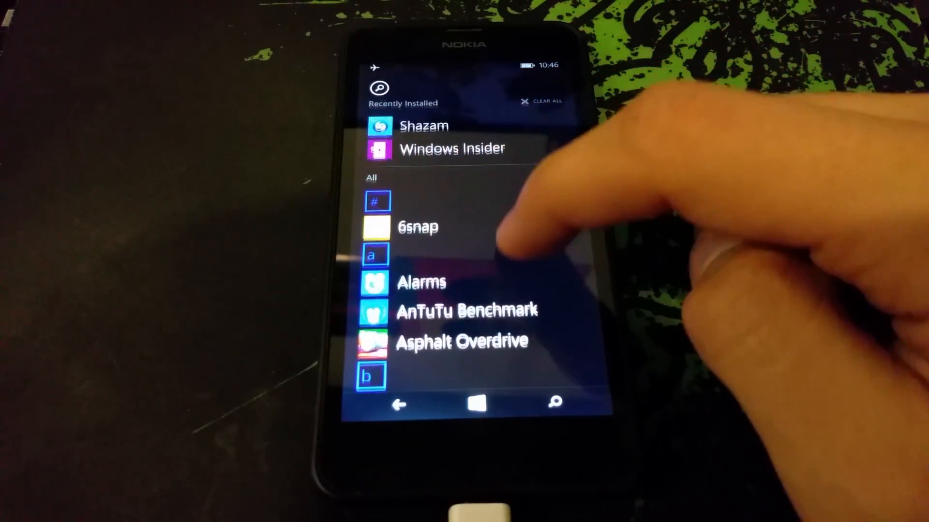
Step: Scroll the app list and launch Cortana to its introduction screen
scroll(up, 3)
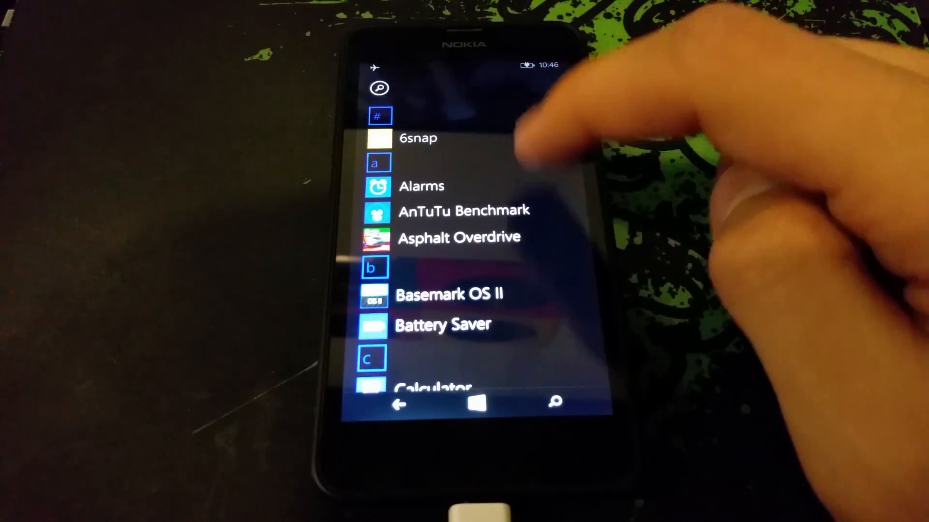
scroll(down, 3)
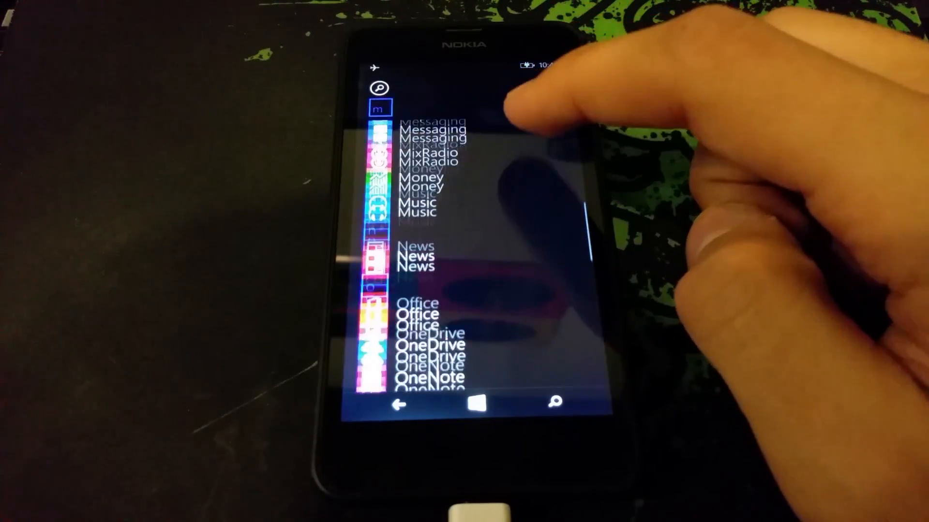
scroll(down, 3)
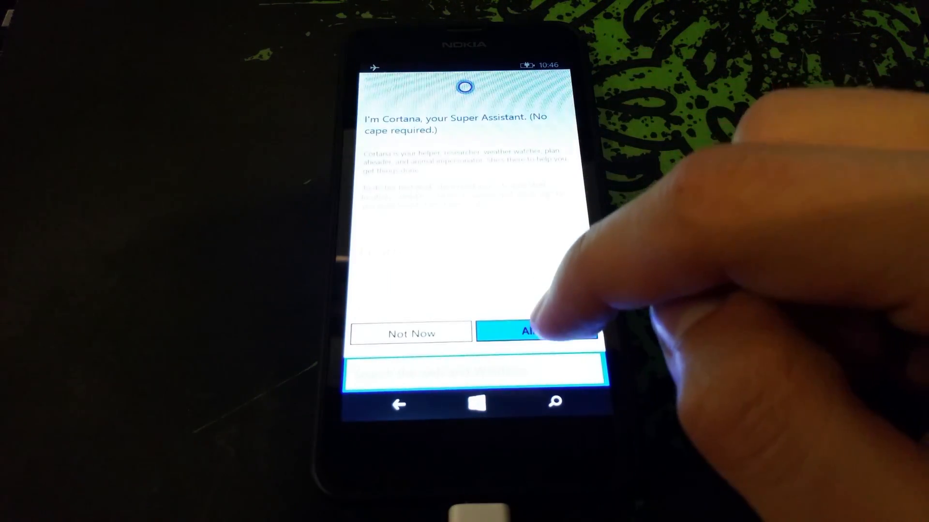
Step: Dismiss Cortana's intro prompt and scroll the app list to People through Sound Recorder
click(536, 332)
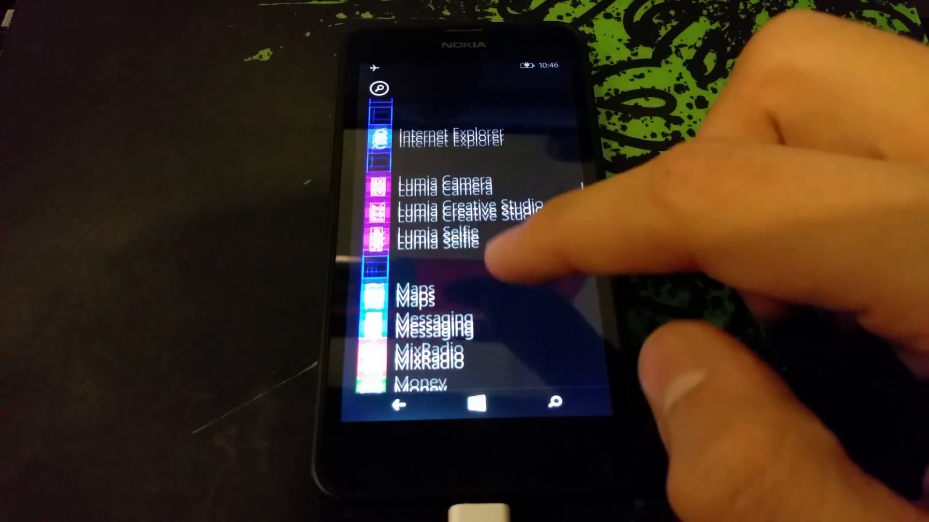
scroll(down, 3)
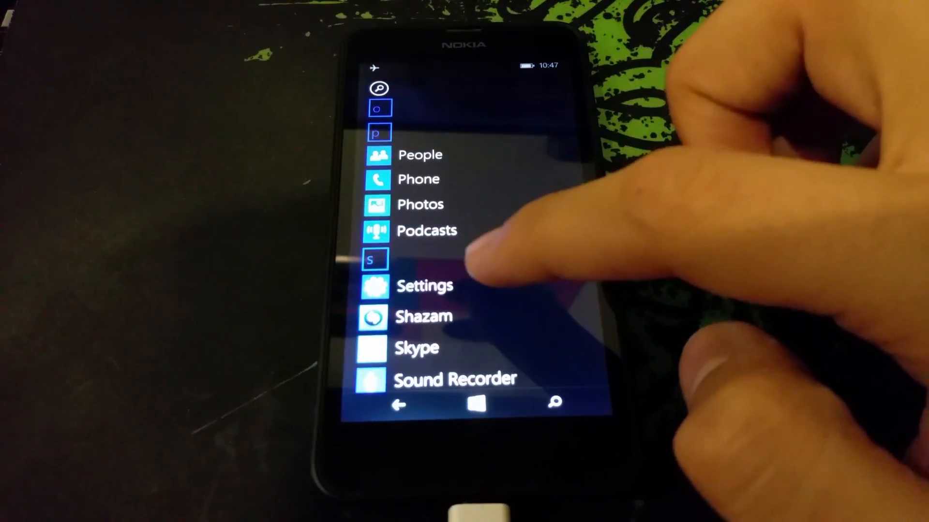
Step: Launch Settings from the app list, heading to the Background picture page
click(424, 286)
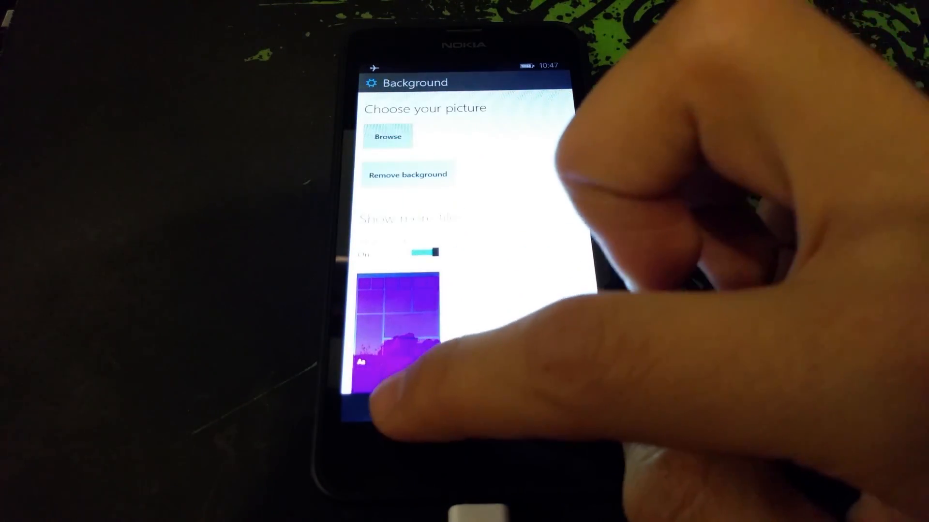
Step: Back out of Background settings and scroll the app list from Camera to Games
click(398, 405)
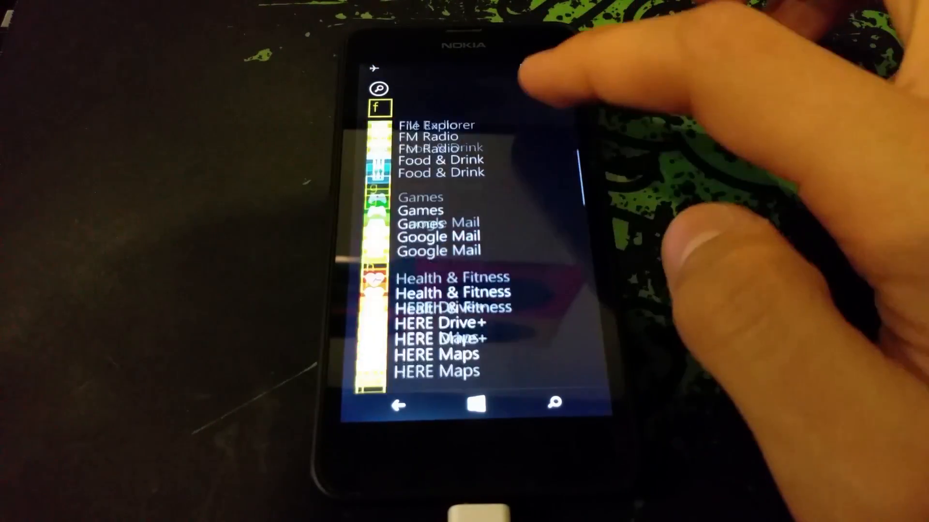
scroll(down, 3)
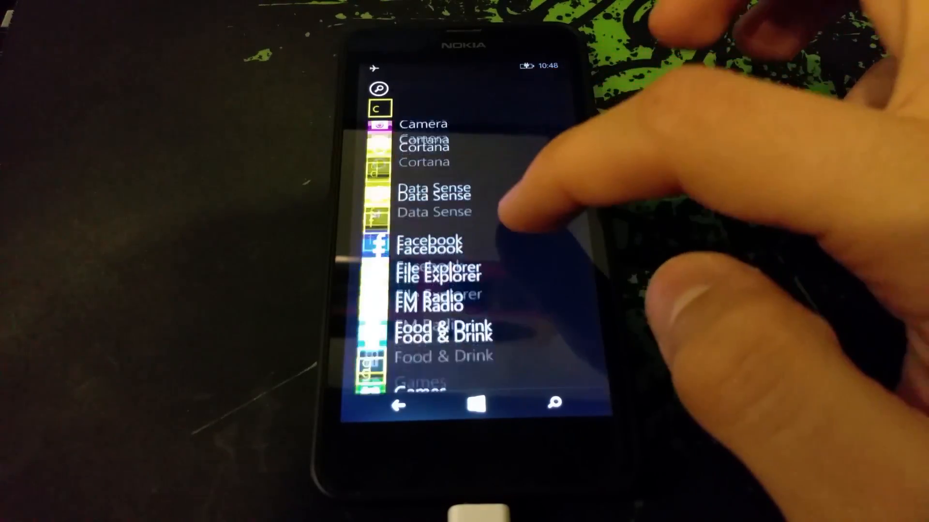